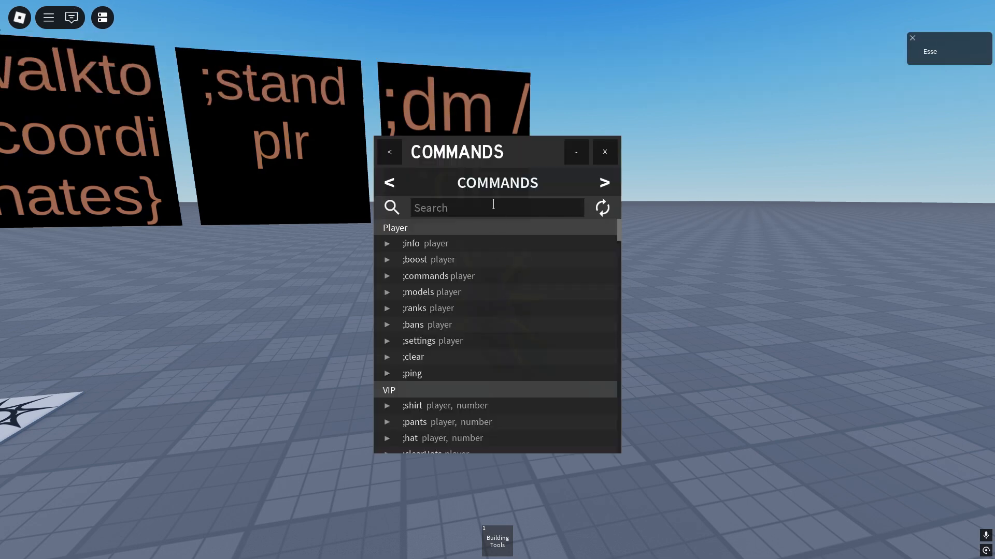
# - Look up the dm and dh commands in the admin Commands list, then close it
pyautogui.write('dm')
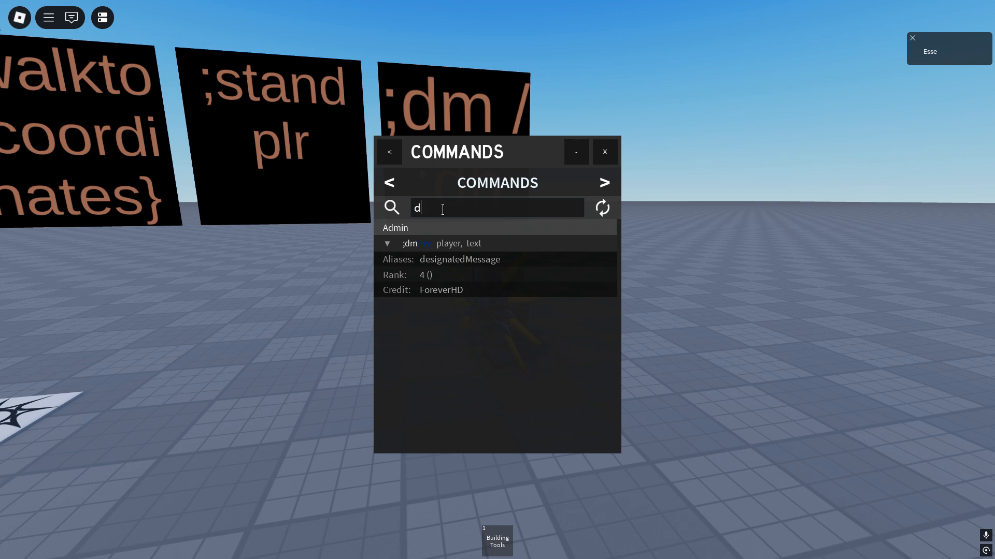
pyautogui.write('h')
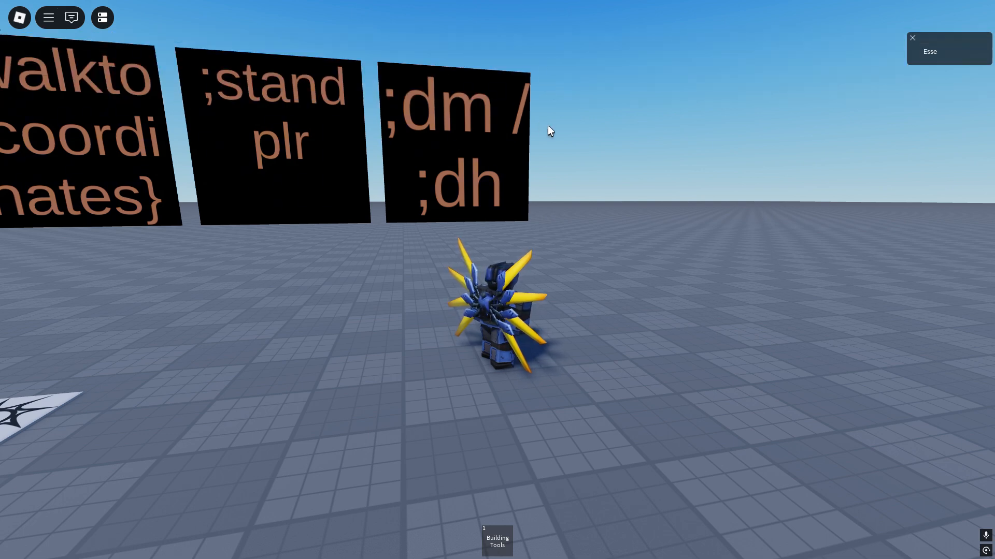
pyautogui.write(';dh')
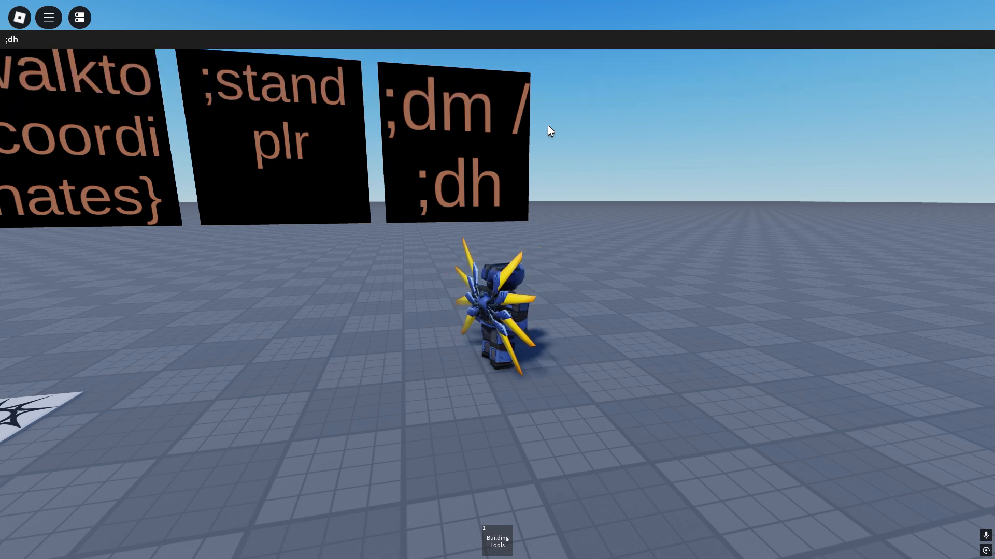
pyautogui.write('me')
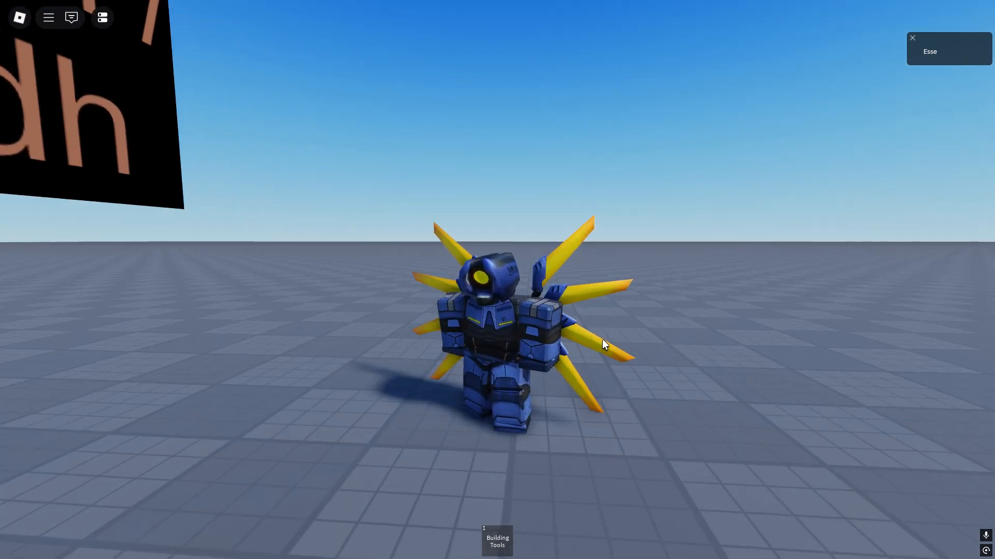
pyautogui.write(';d')
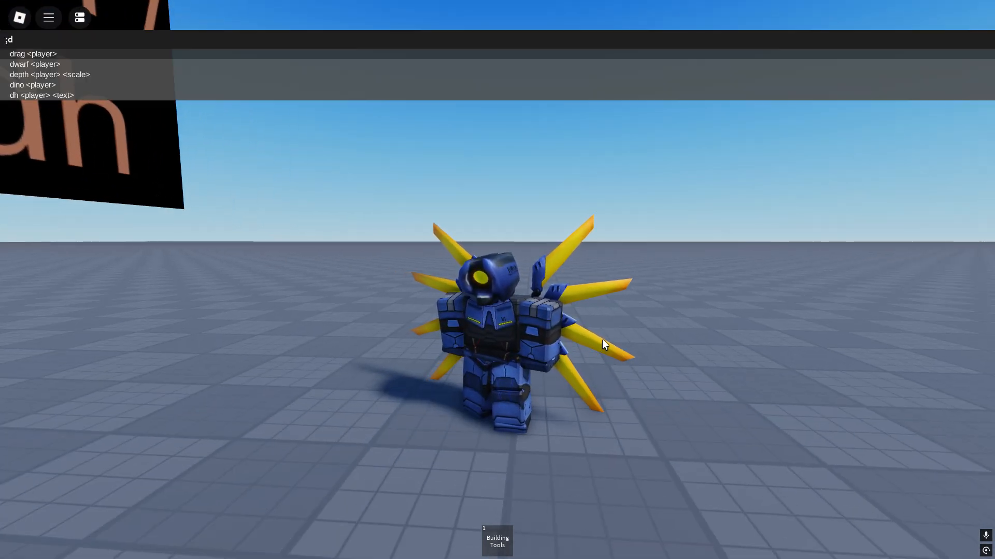
pyautogui.write('h')
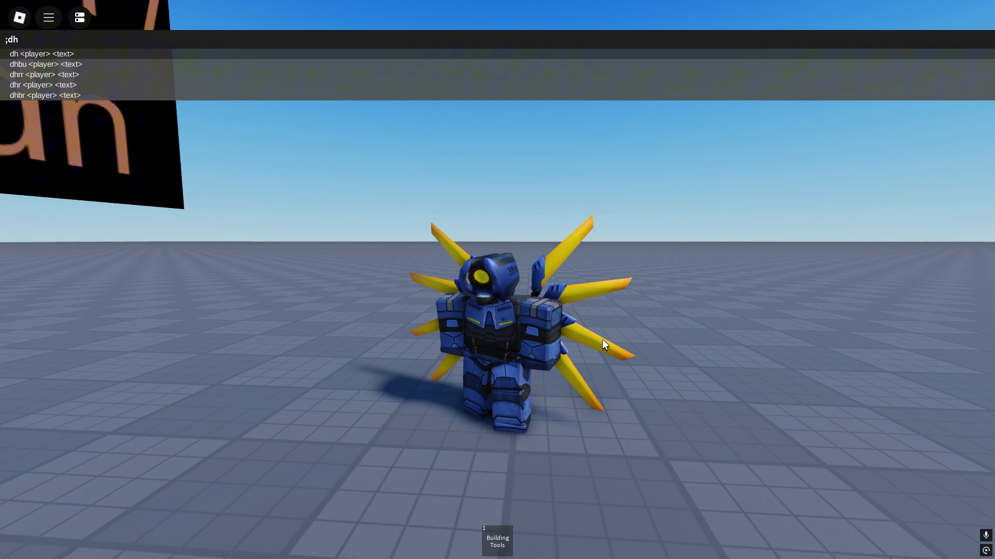
pyautogui.write('b')
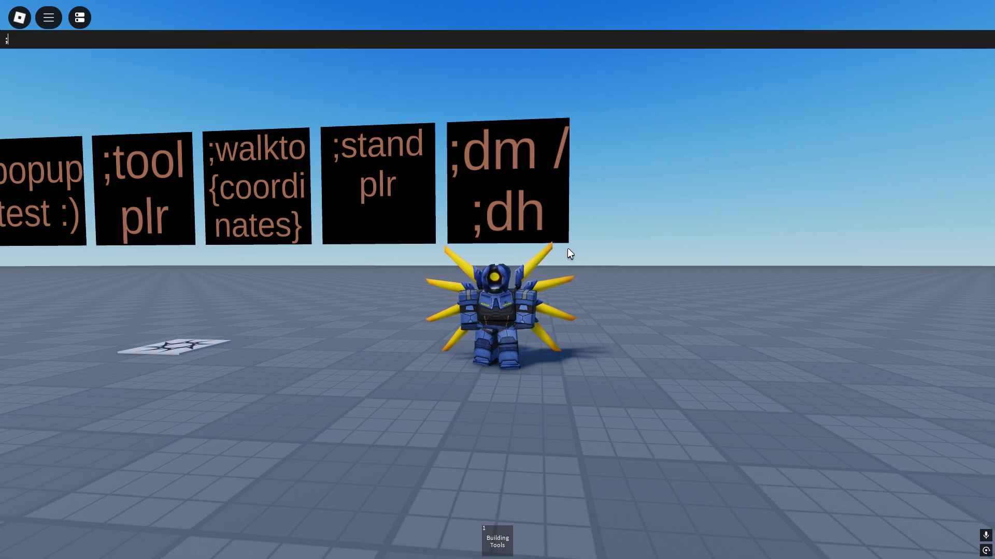
# - Run ;sit me to knock the avatar down, then ;stand me to stand it up
pyautogui.write('dm')
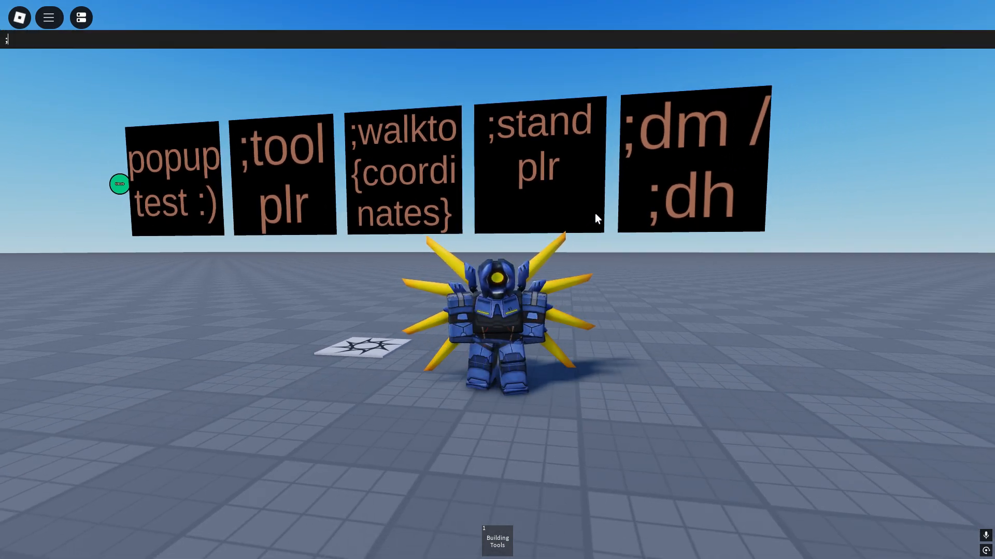
pyautogui.write(';sit me')
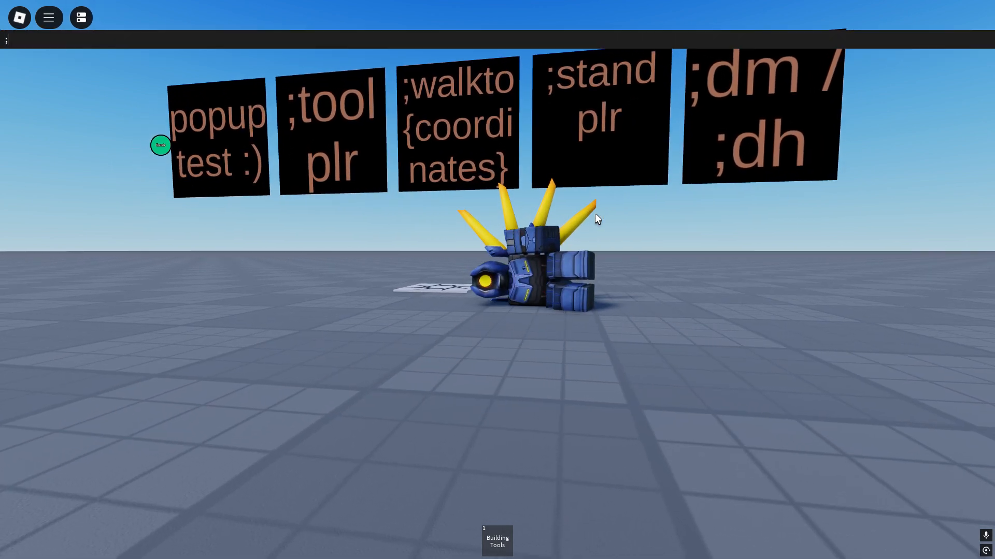
pyautogui.write(';stand me')
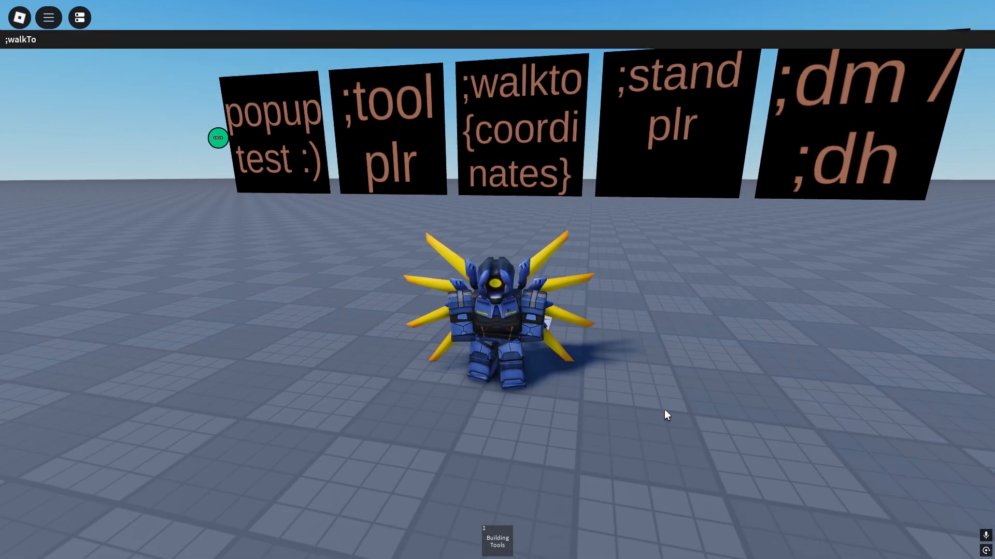
# - Run ;walkTo me 0, 0 to walk the avatar to a new spot
pyautogui.write('me')
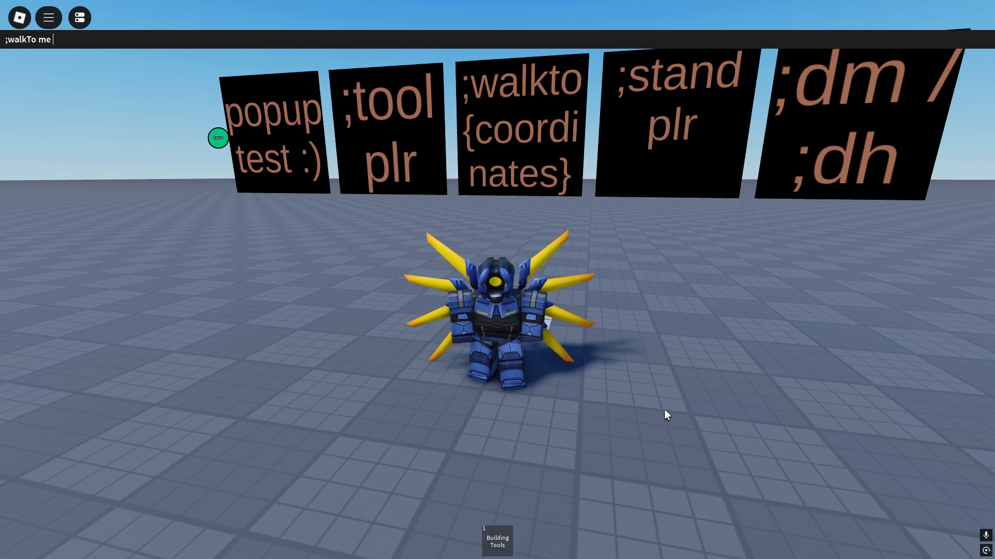
pyautogui.press('BackSpace')
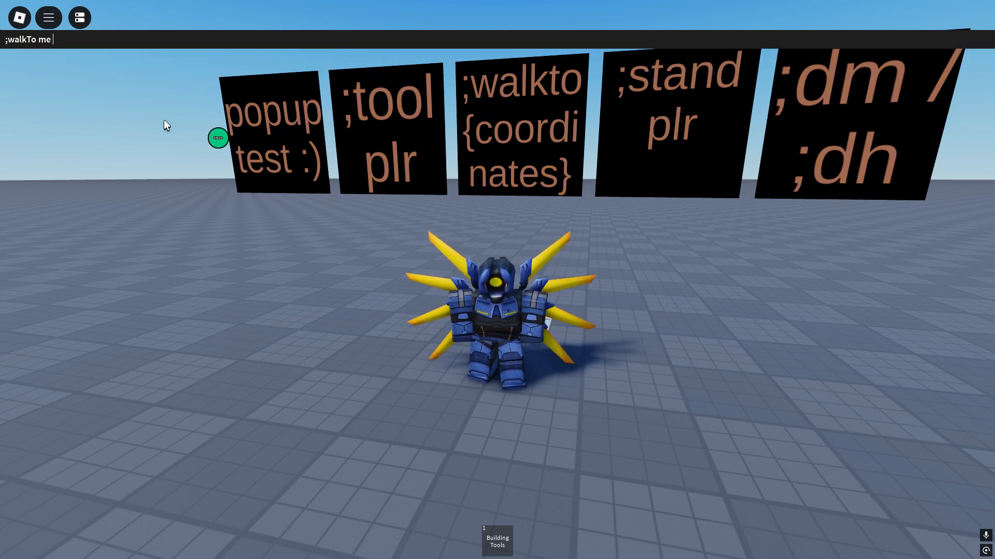
pyautogui.write('0, 0')
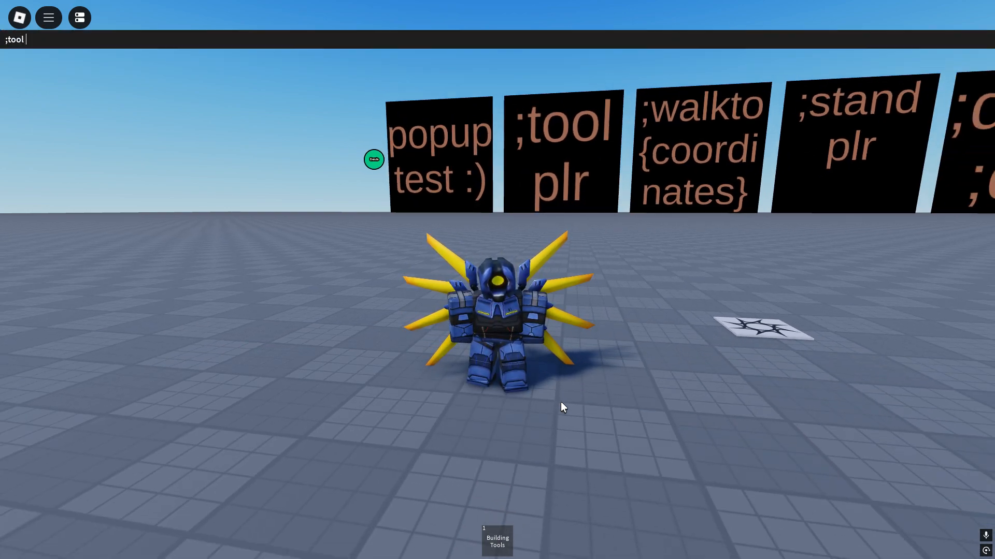
# - Run ;tool me to add a Tool item, then equip Building Tools
pyautogui.press('Return')
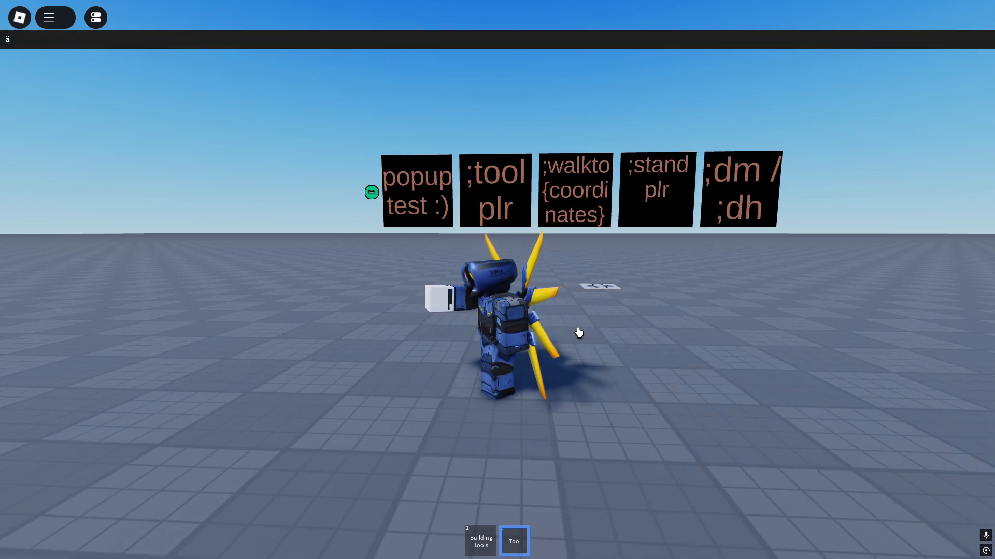
pyautogui.write('g')
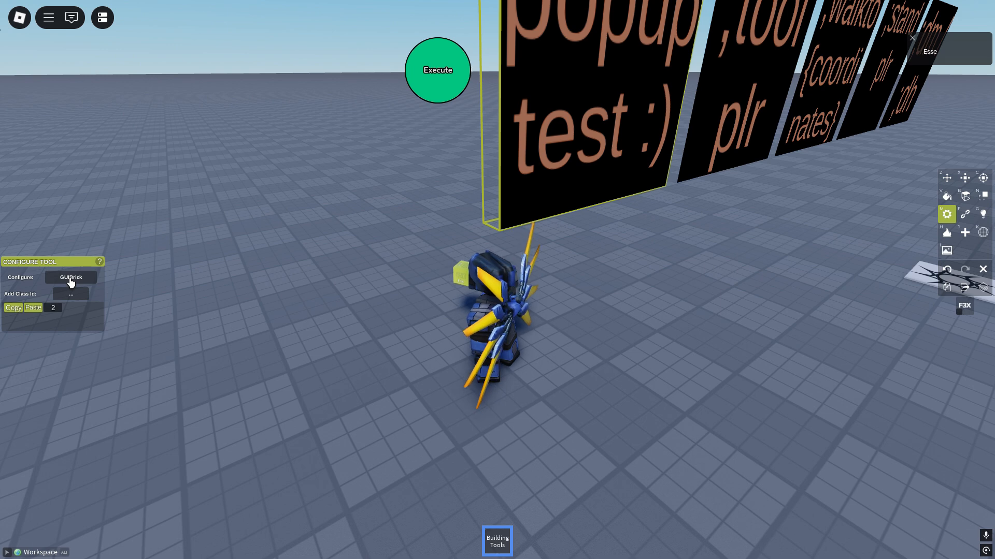
# - Inspect the popup sign's GUIBrick text button settings, then close them
pyautogui.click(71, 277)
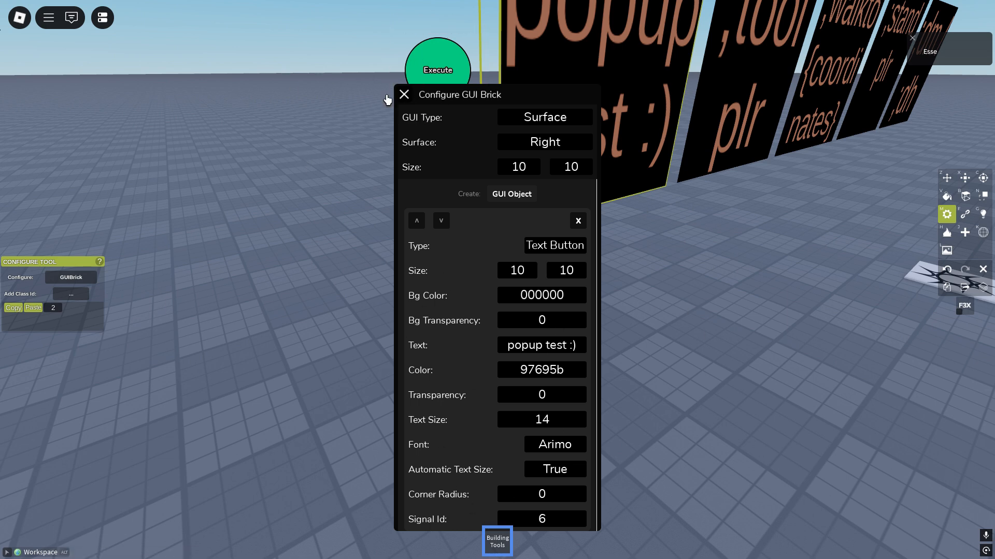
pyautogui.click(404, 94)
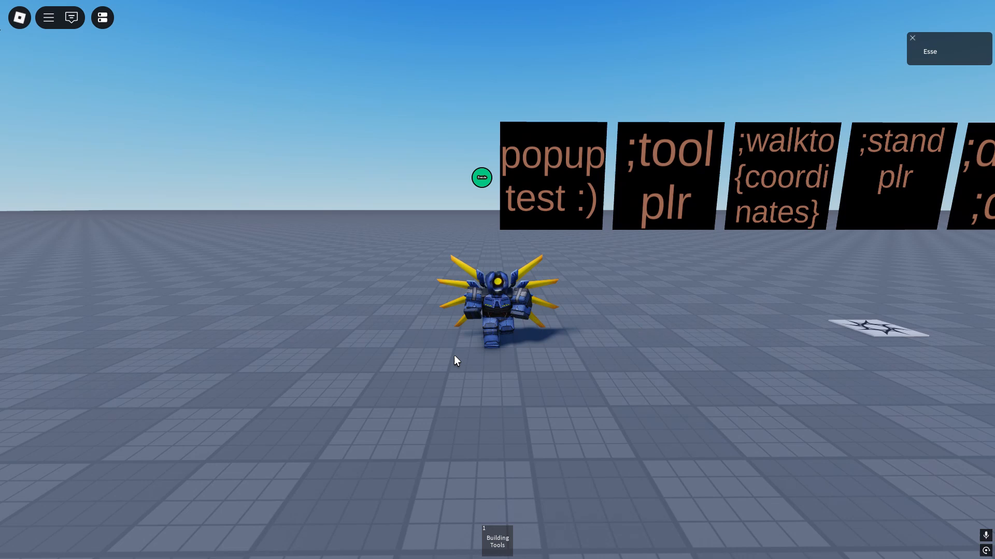
pyautogui.write(';p')
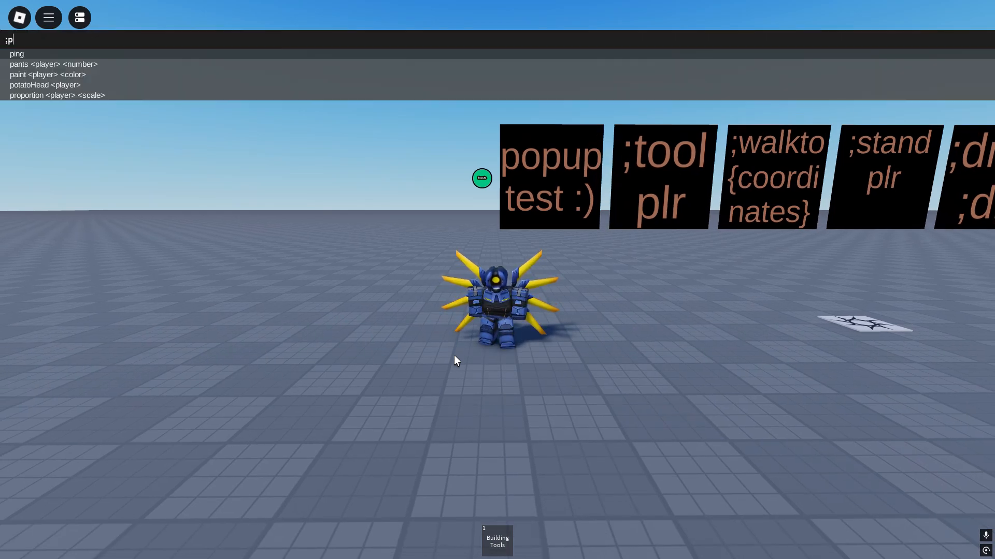
pyautogui.write('opup')
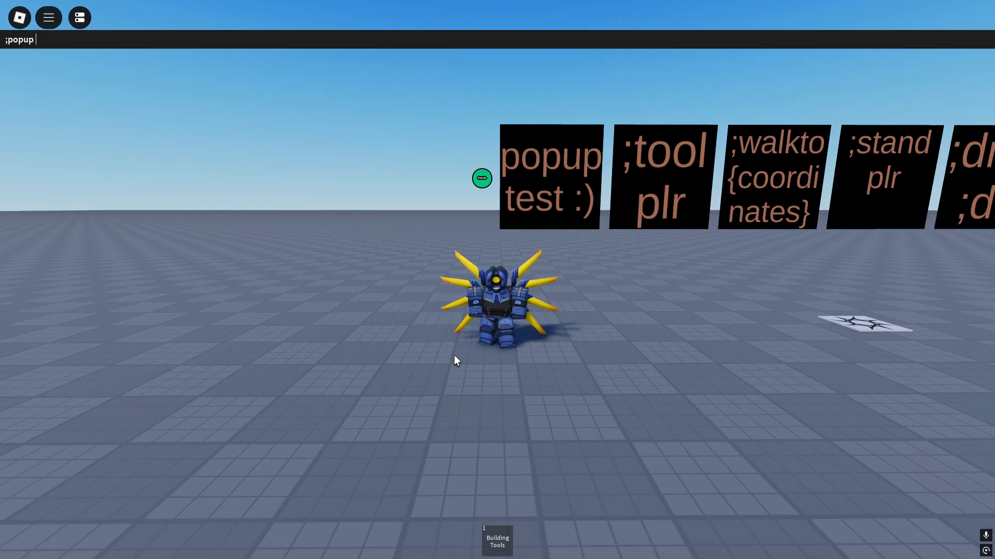
pyautogui.write('me 2')
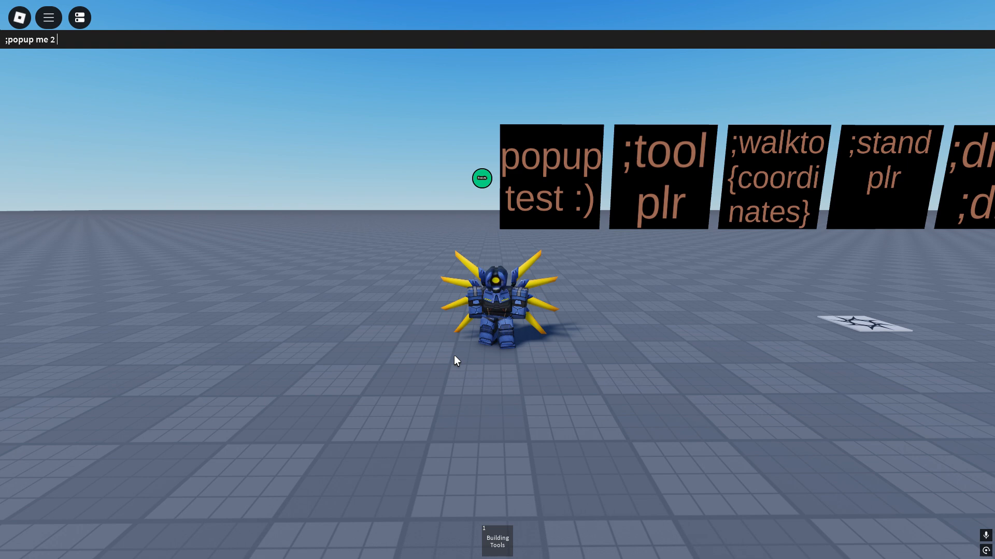
pyautogui.write('lol')
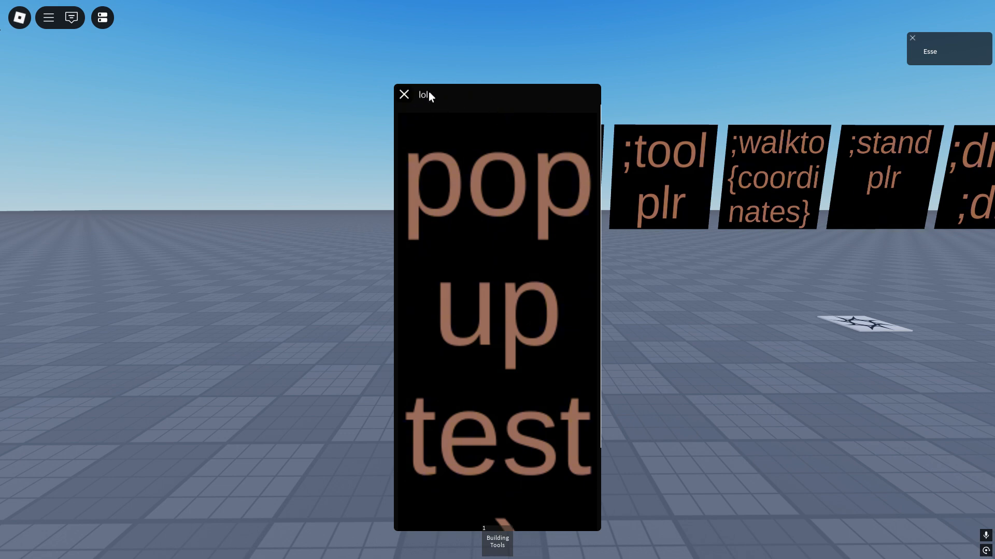
pyautogui.moveTo(422, 83)
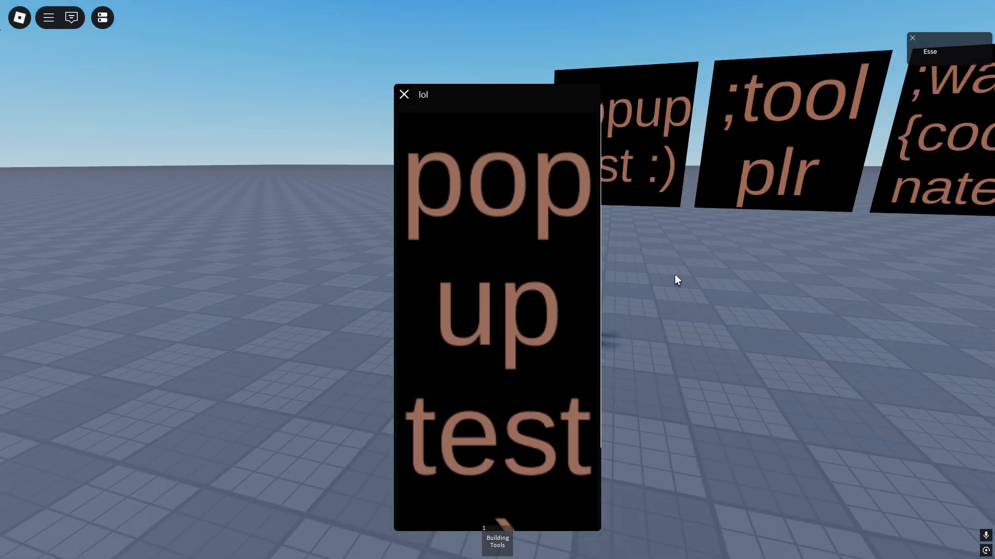
pyautogui.scroll(-3)
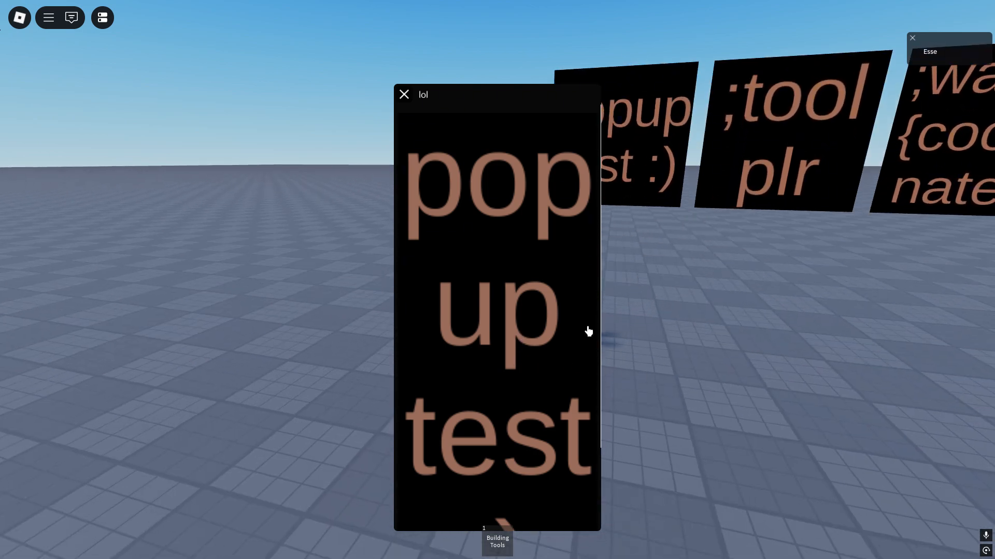
pyautogui.click(403, 94)
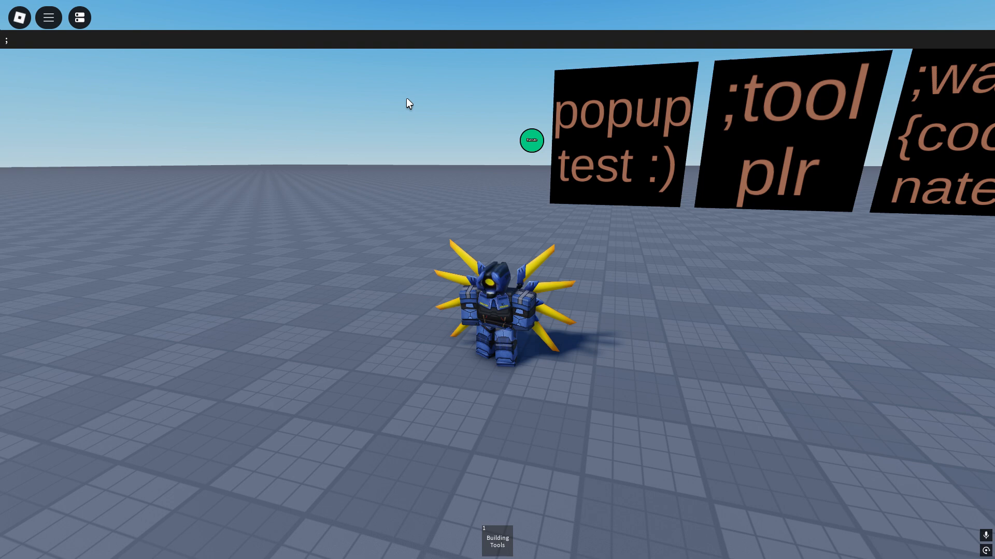
pyautogui.write('pop')
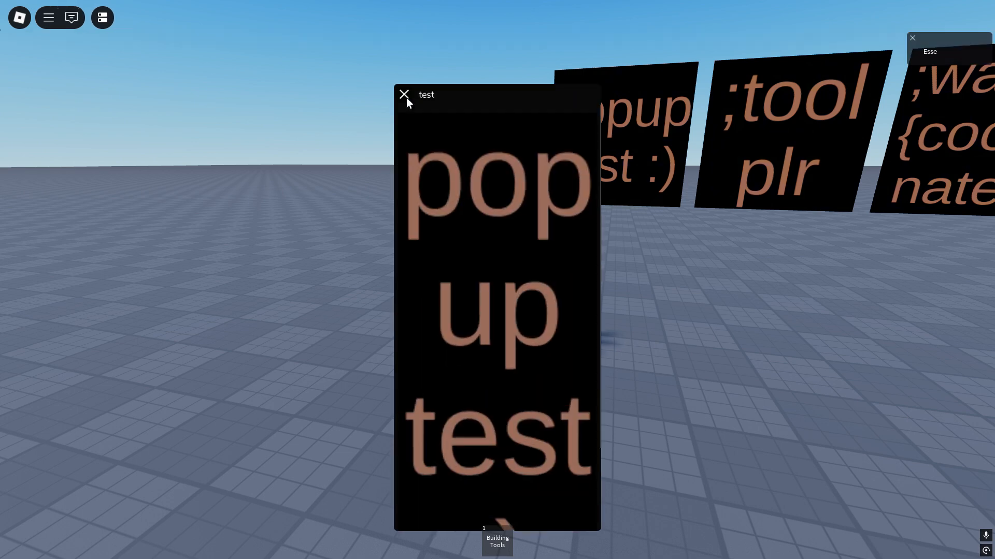
pyautogui.scroll(-3)
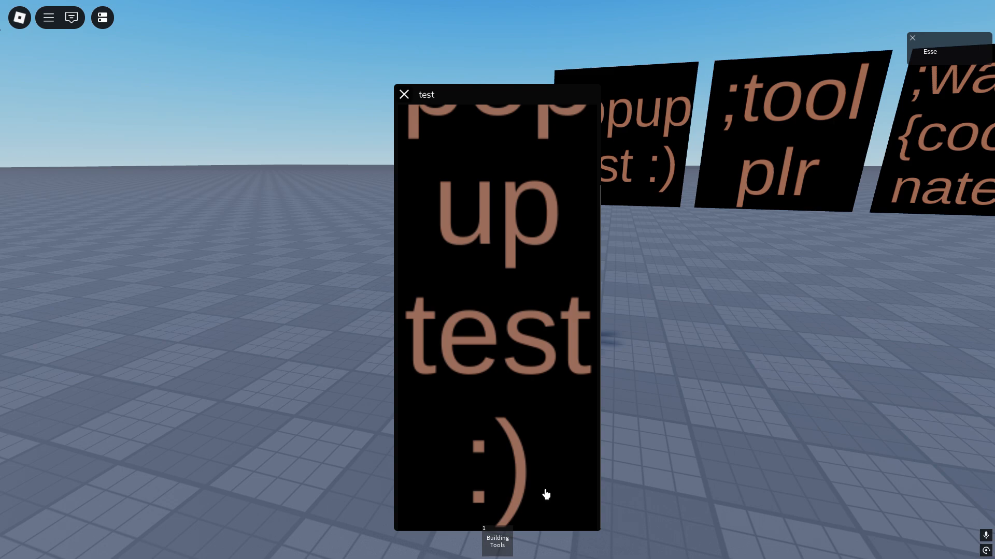
pyautogui.click(404, 95)
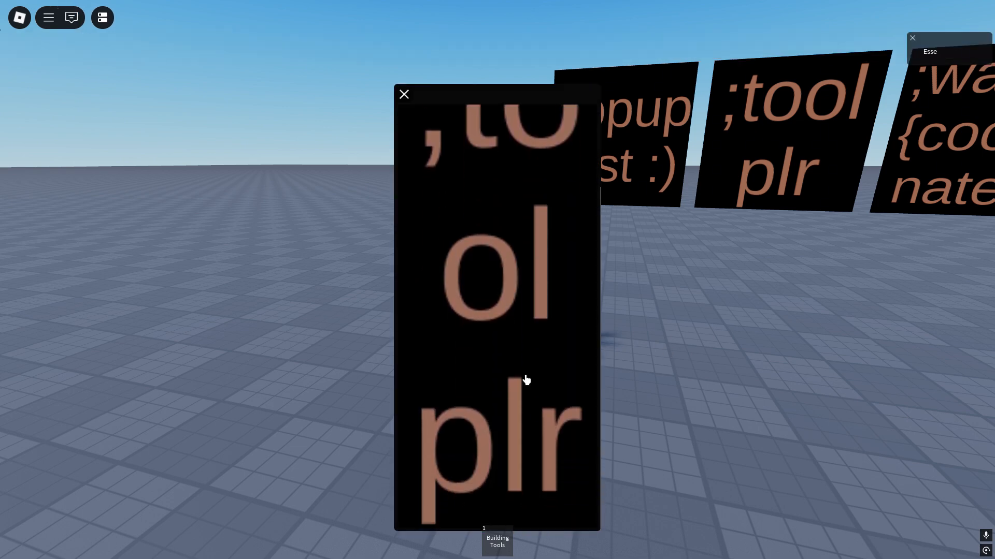
pyautogui.click(405, 94)
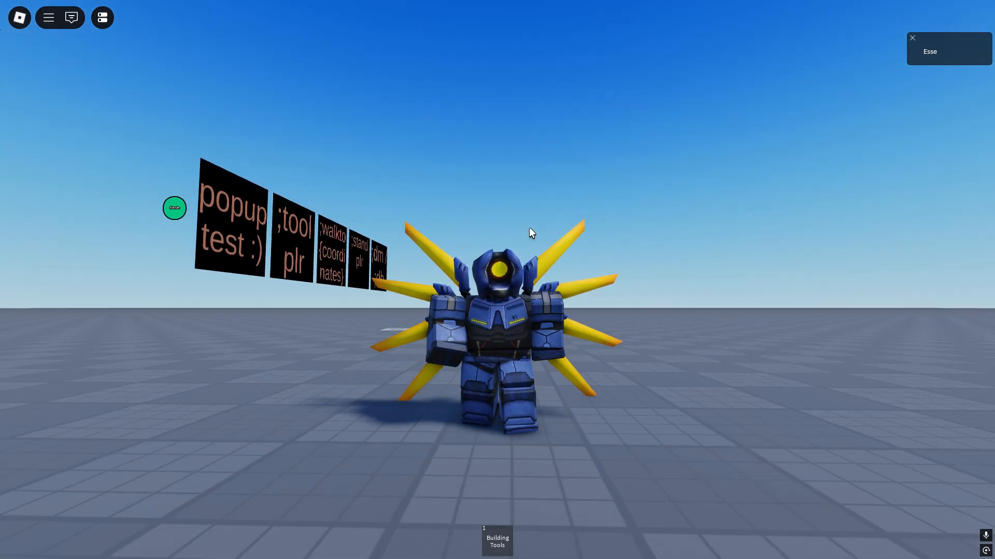